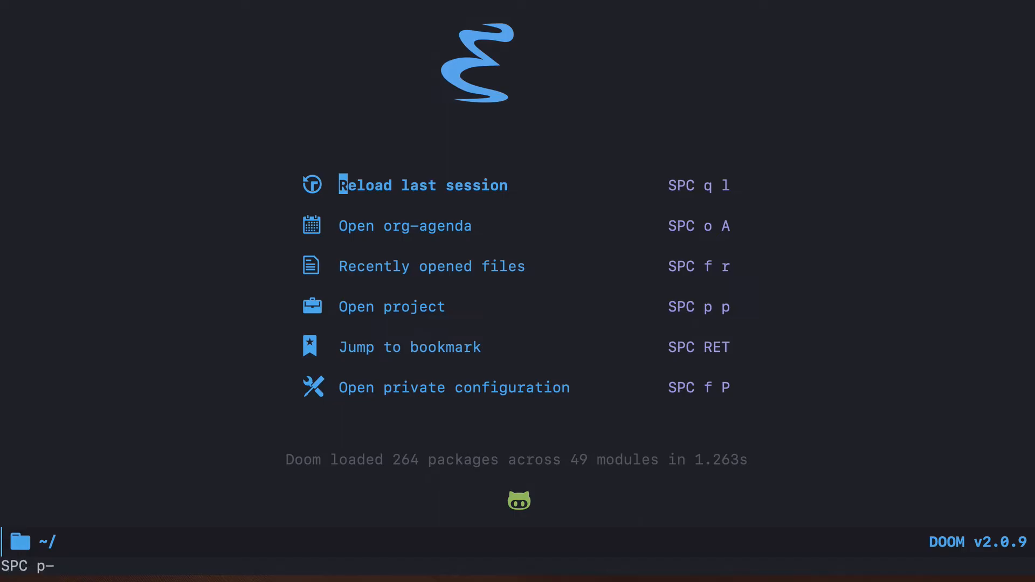
Select the kulfon project by filtering with 'kul' and list its files
text(kul)
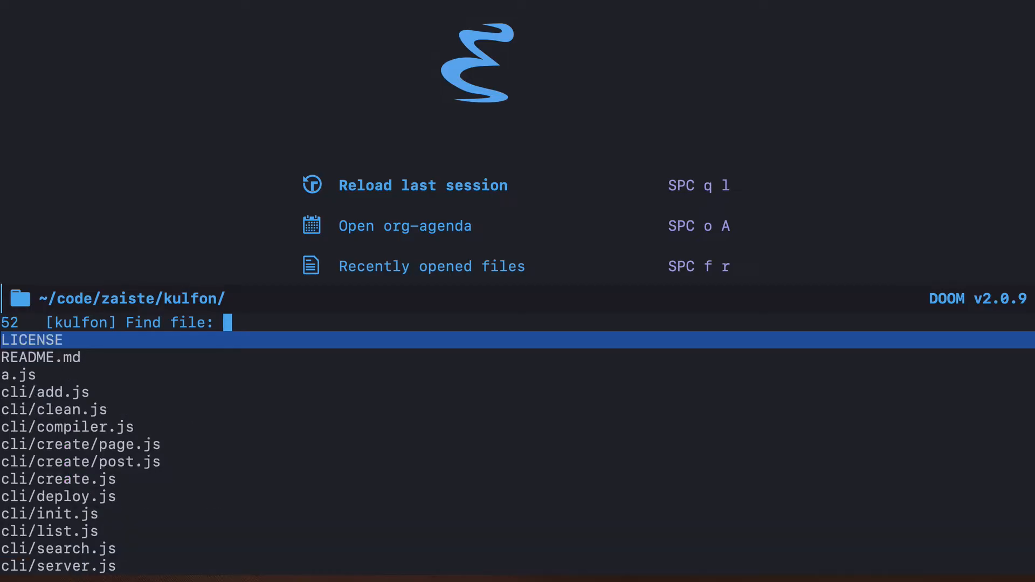
key(Escape)
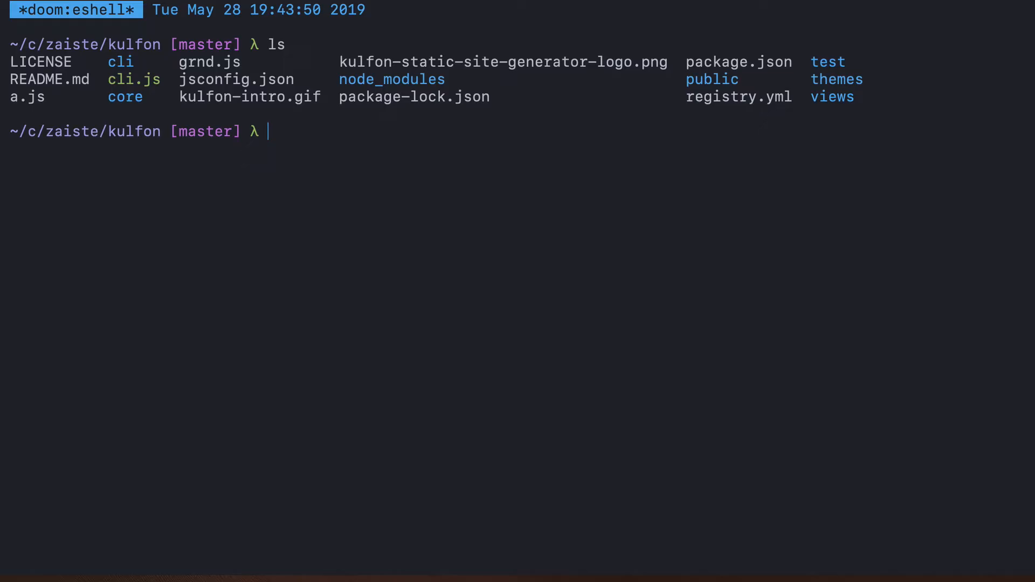
Exit the eshell session to return to editing kulfon files
text(ex)
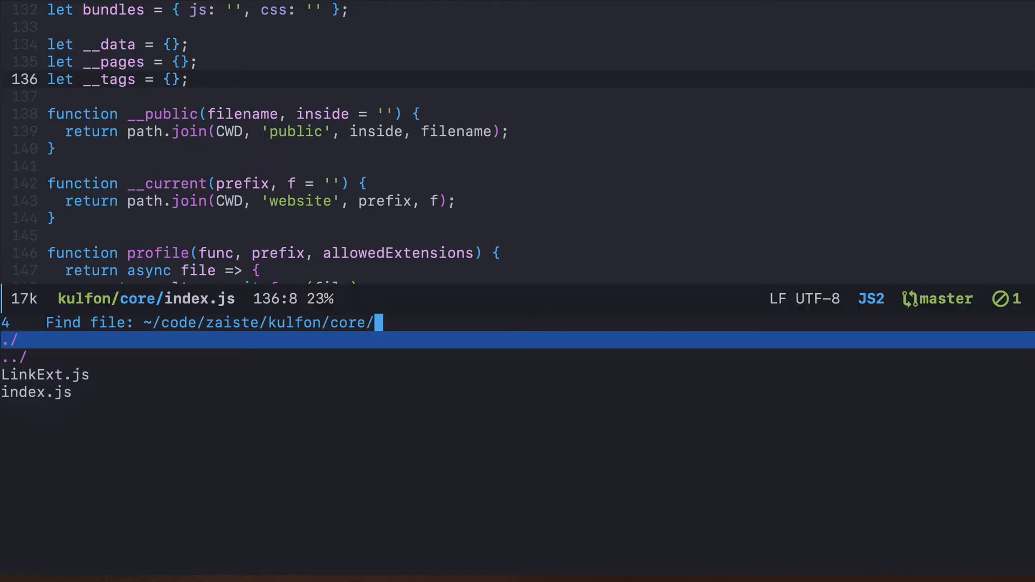
Open ~/code/zaiste/kulfon/core/ as a Dired directory listing
key(Return)
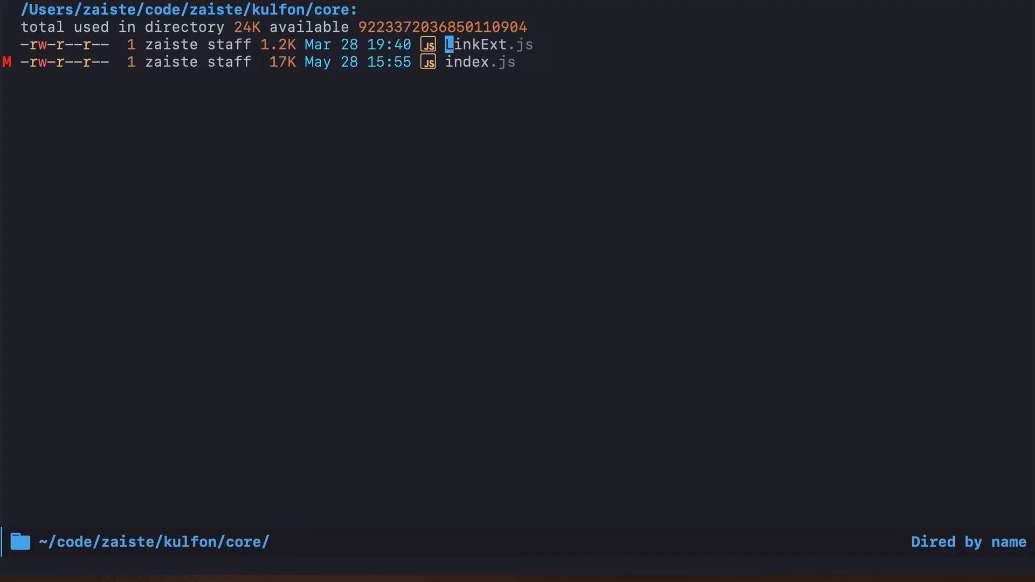
Open LinkExt.js from the core Dired listing via the buffer commands
key(space)
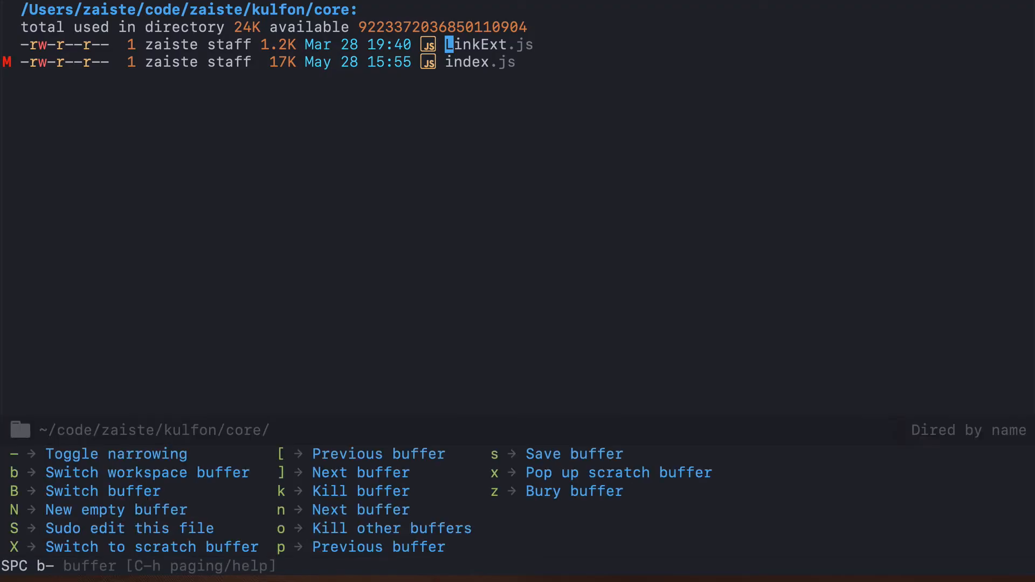
key(b)
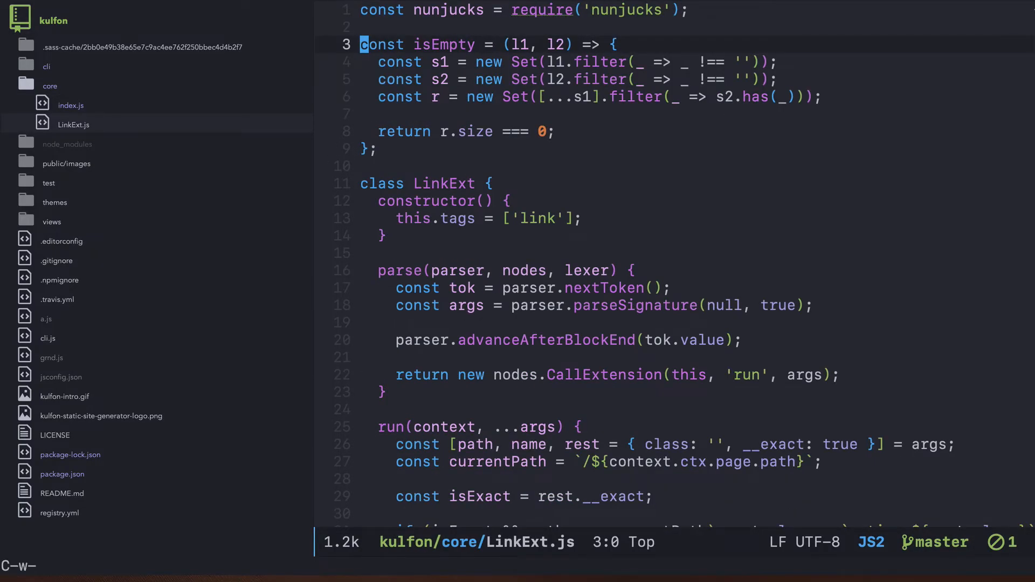
Expand the cli folder in the Treemacs tree and open add.js
click(46, 66)
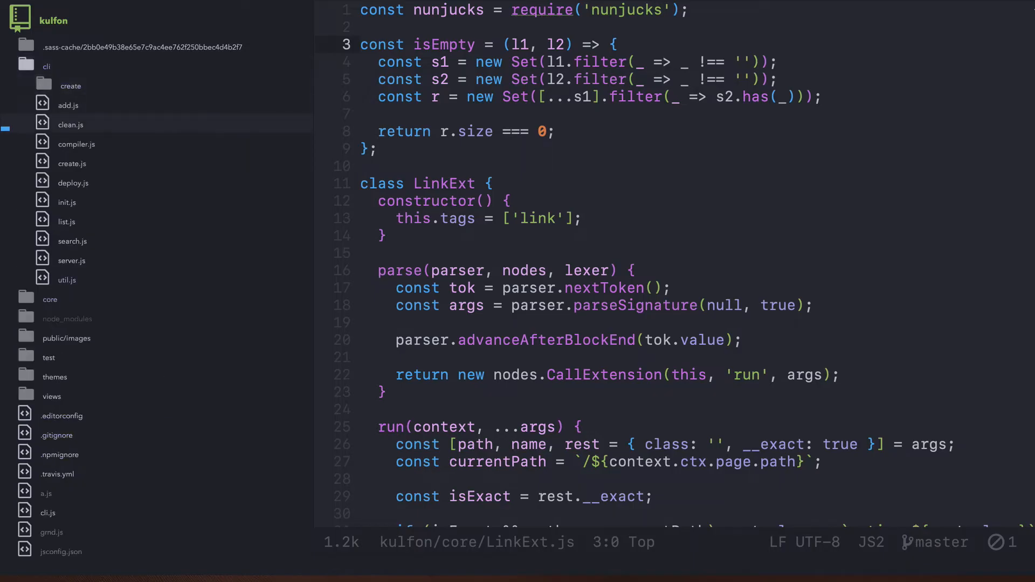
click(68, 105)
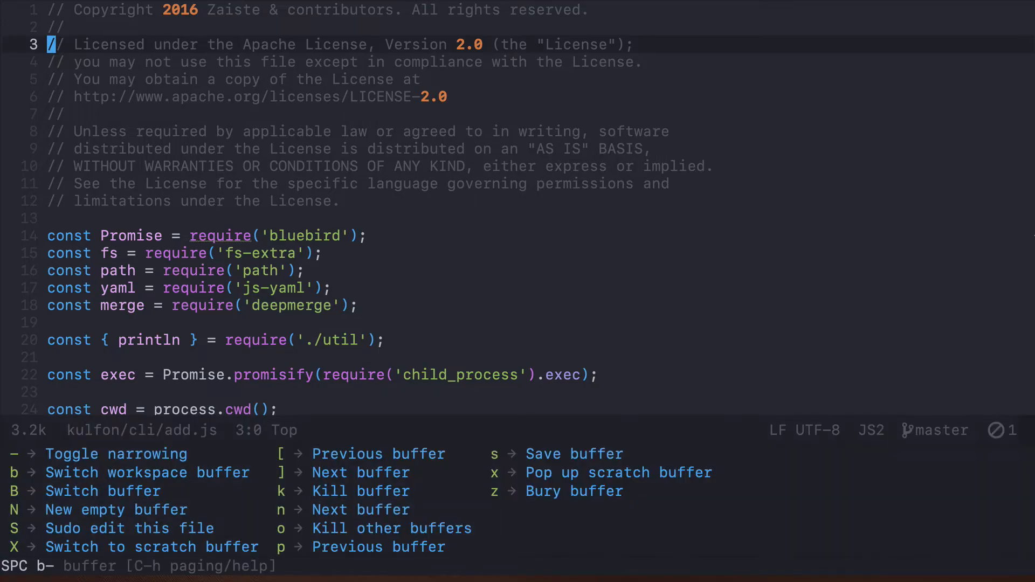
key(b)
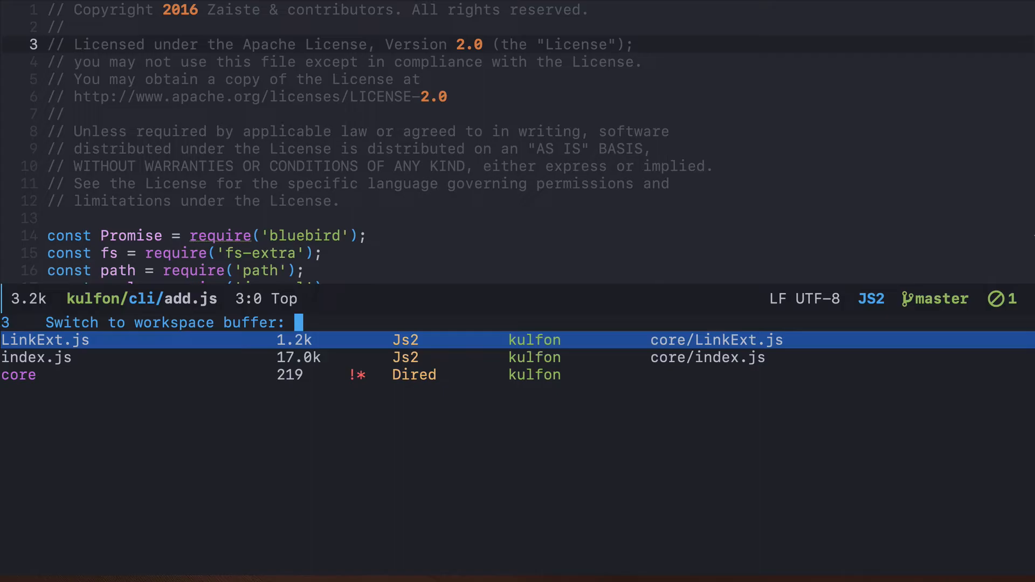
key(Down)
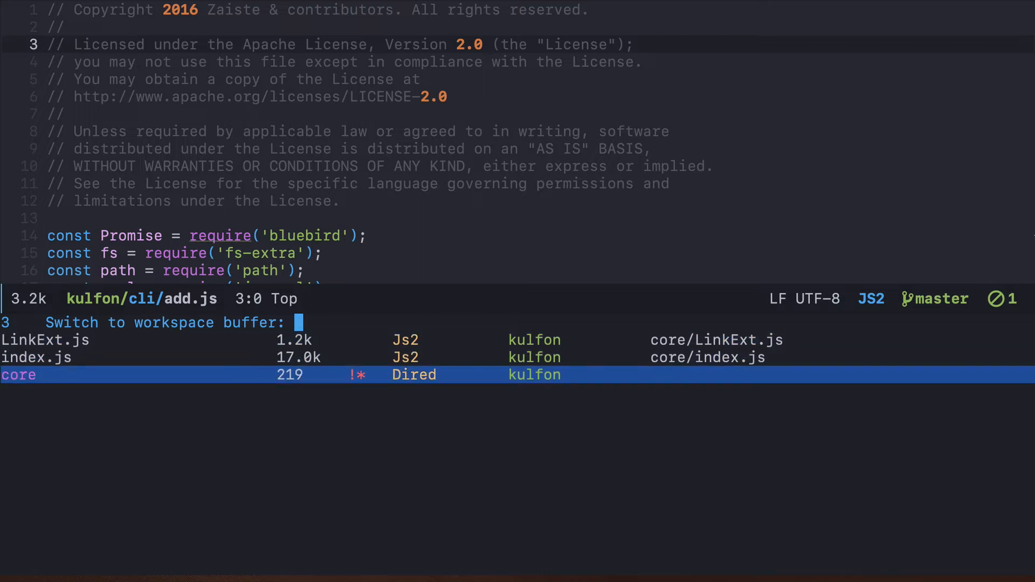
text(in)
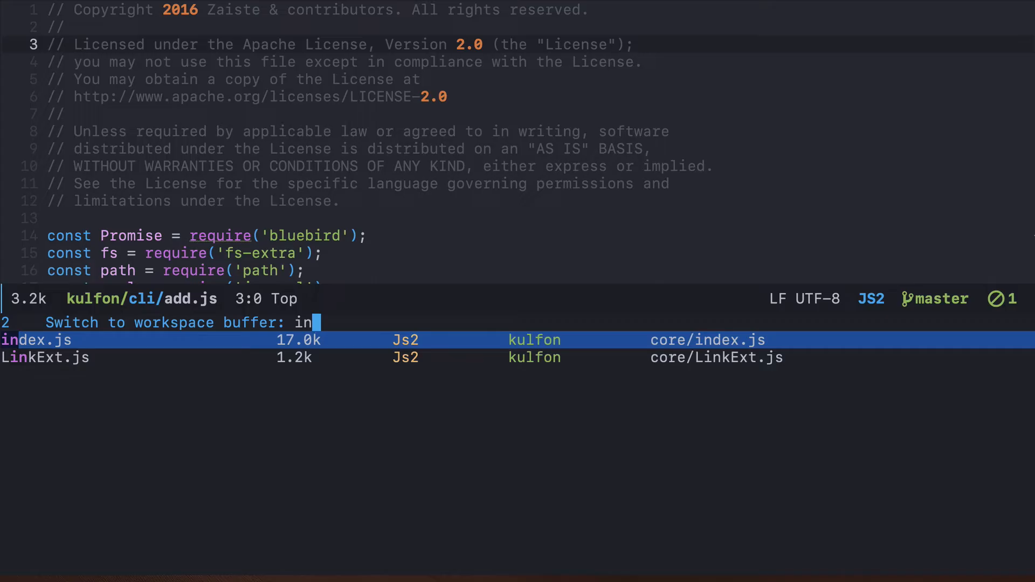
text(k)
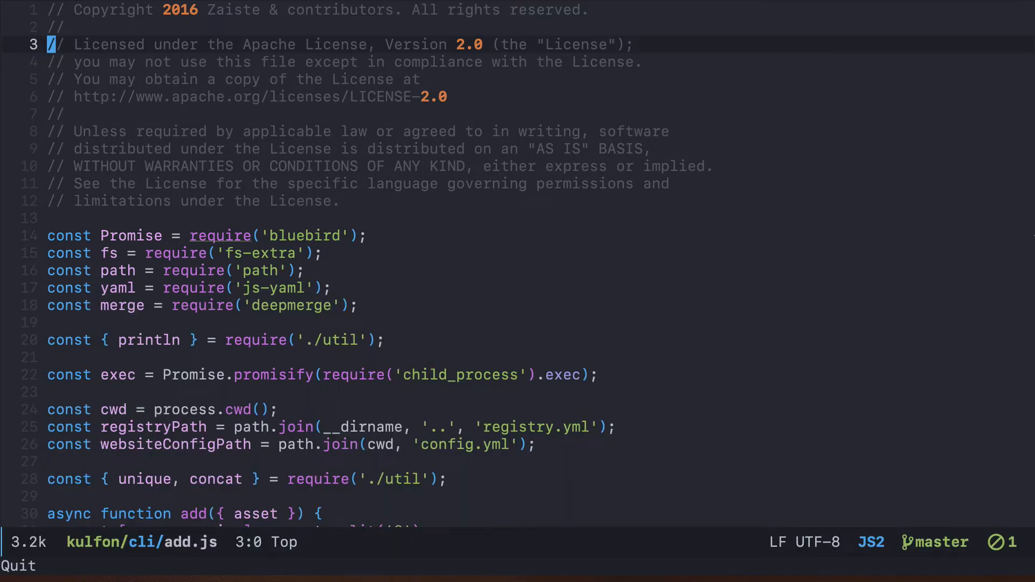
Switch to core/index.js, peek at the core Dired listing, then return to index.js
key(space)
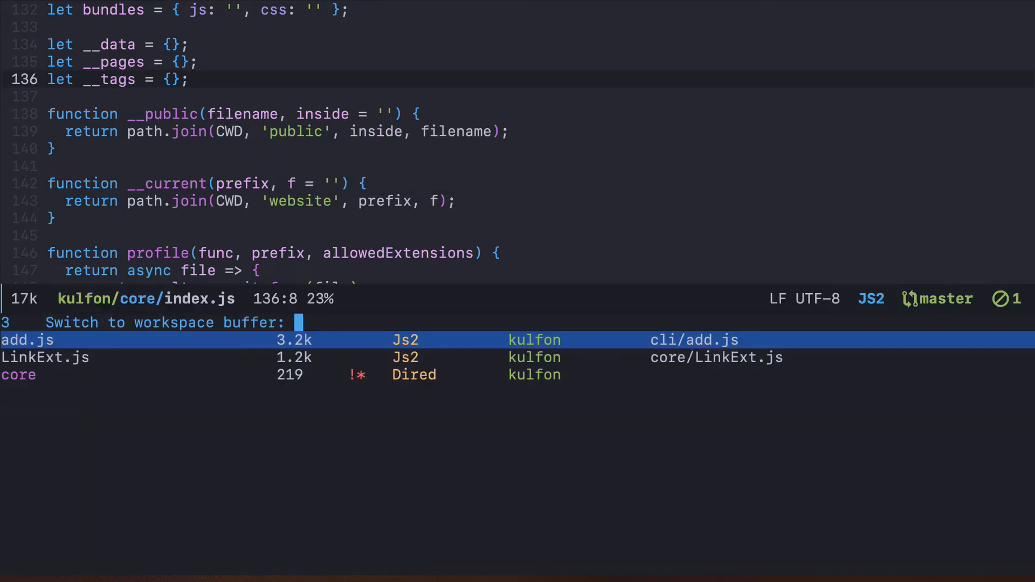
click(44, 357)
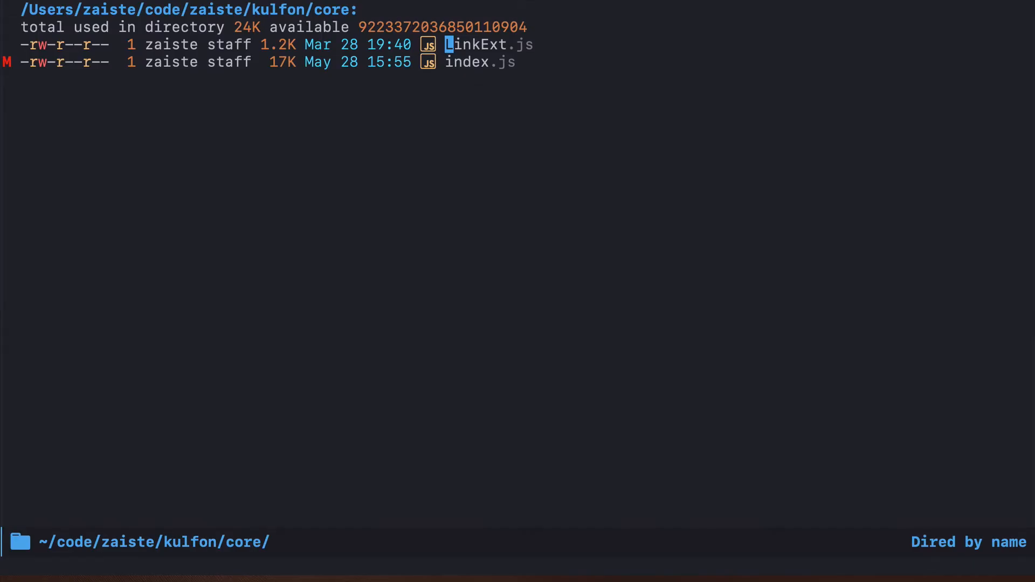
click(467, 61)
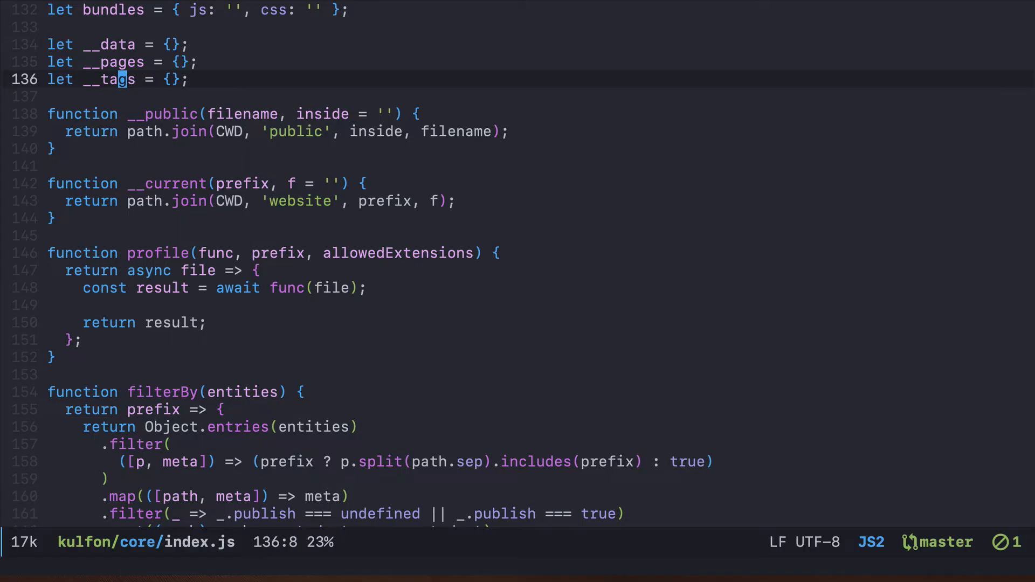
key(space)
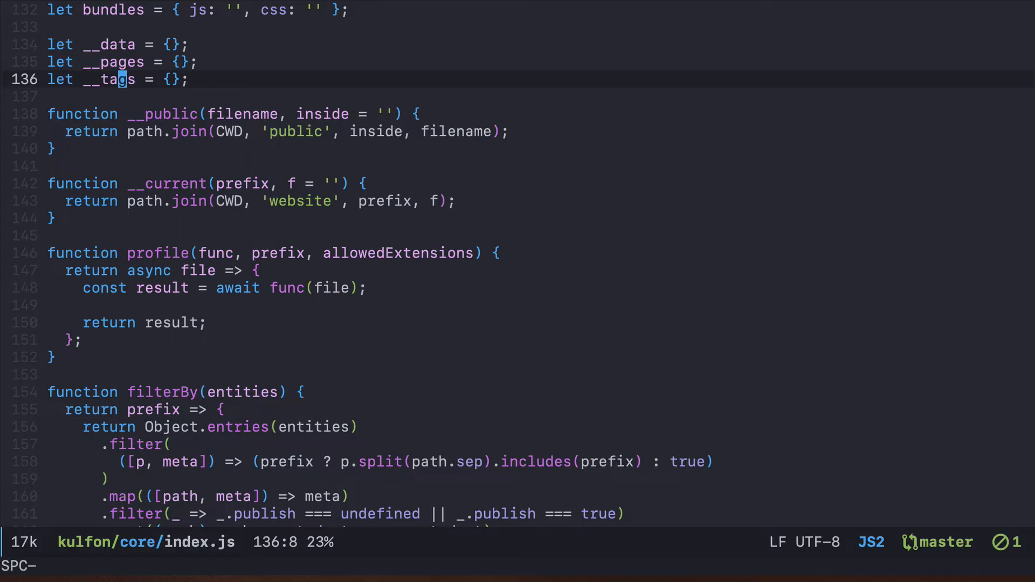
Toggle the Treemacs project sidebar from the leader menu and open add.js from it
key(SPC)
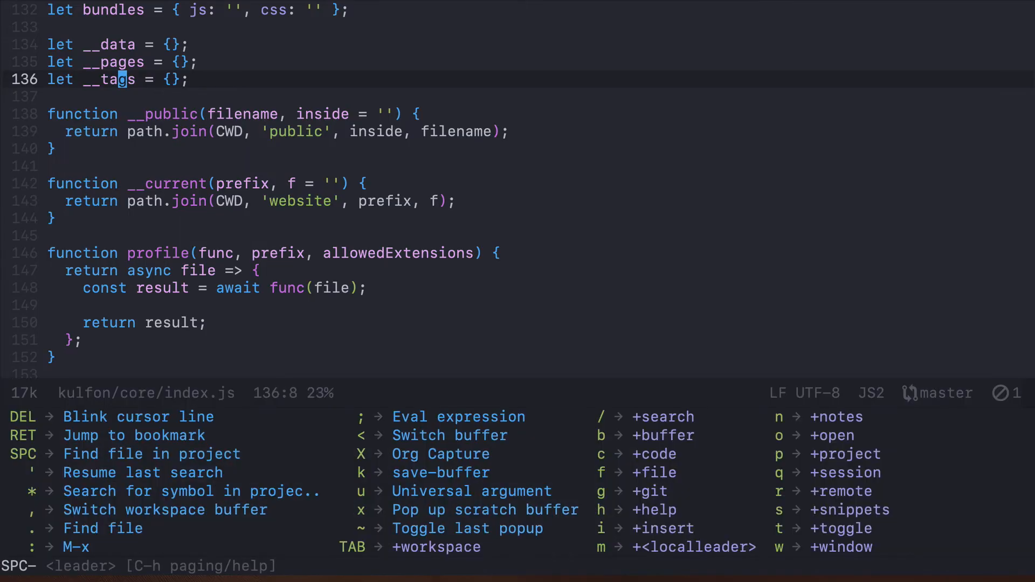
key(<)
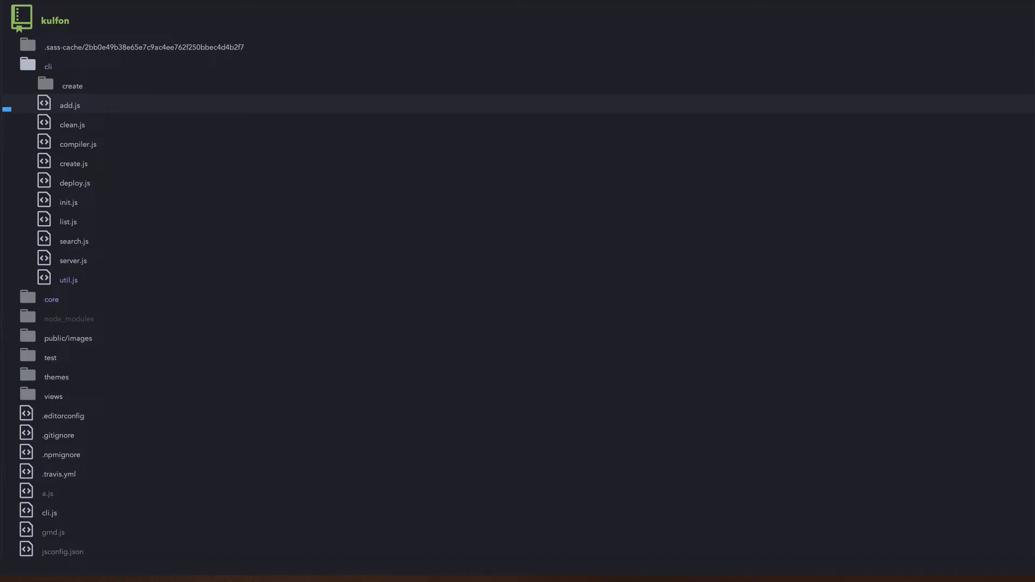
click(50, 299)
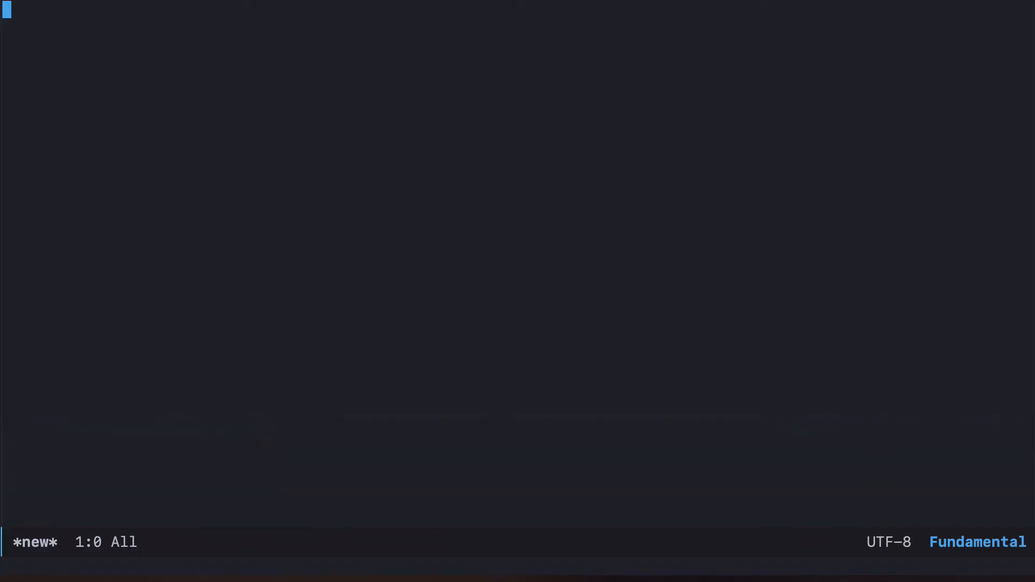
Type placeholder text 'asdfl kasdjf sadflk' and save it as test.js in kulfon/core/
text(asdfl kasdjf sadflkj)
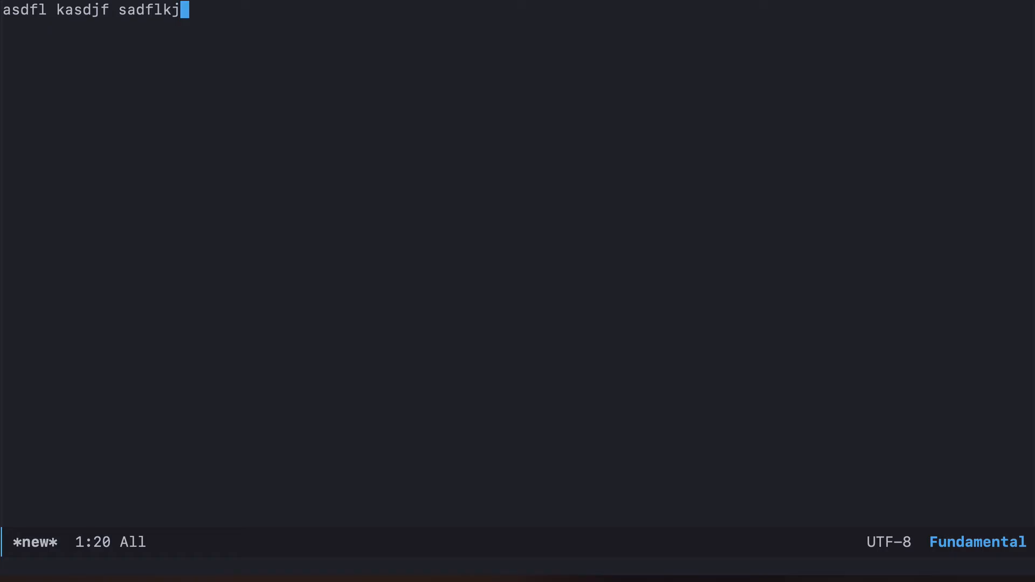
key(space)
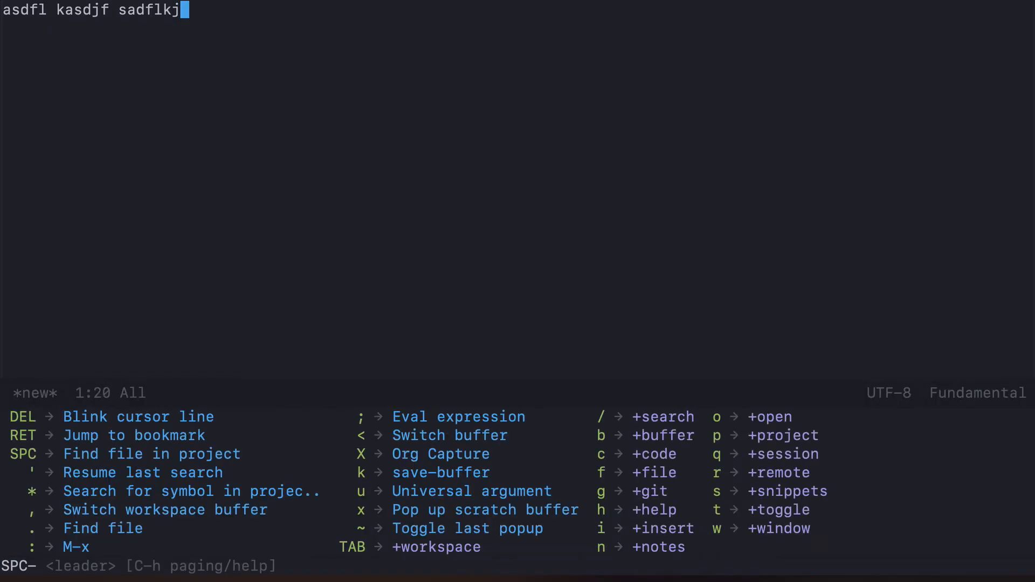
key(k)
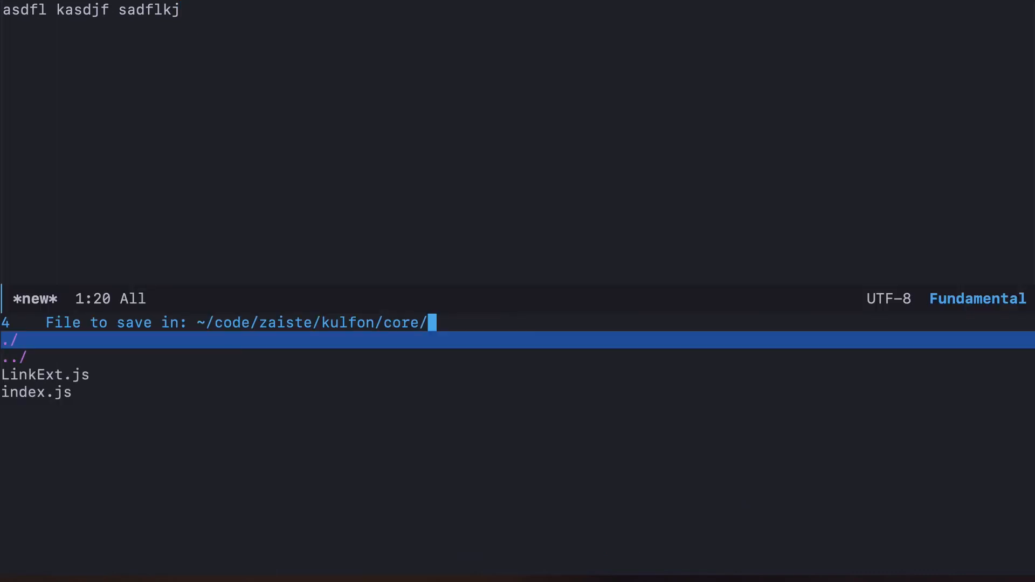
text(test.js)
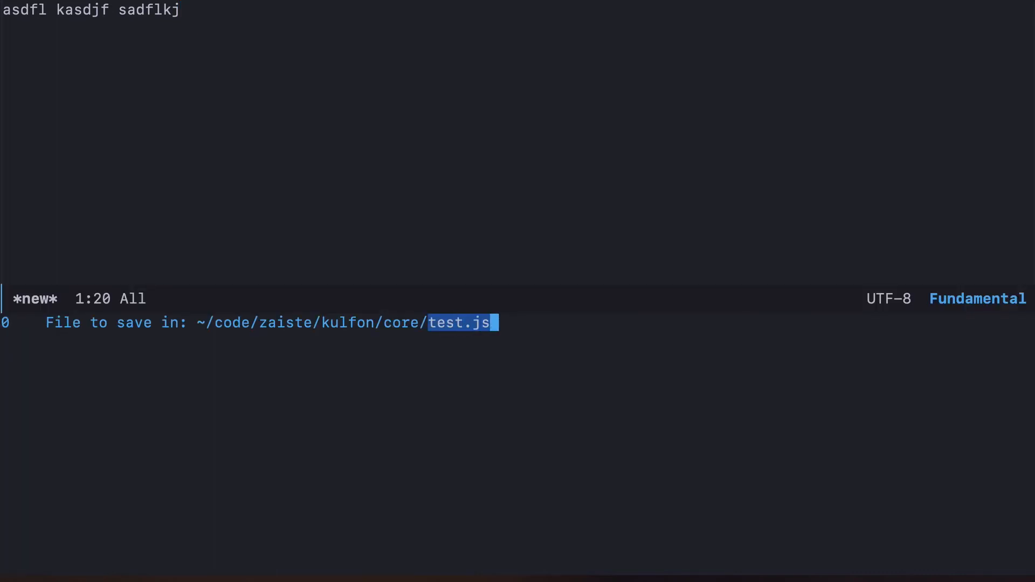
key(Return)
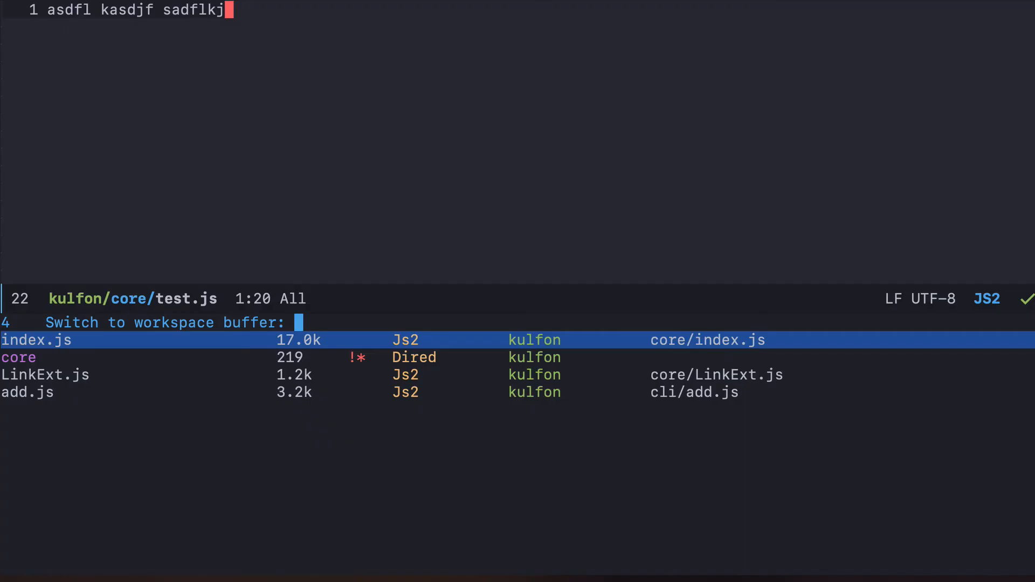
Open index.js from the workspace buffer list before splitting side by side
click(36, 340)
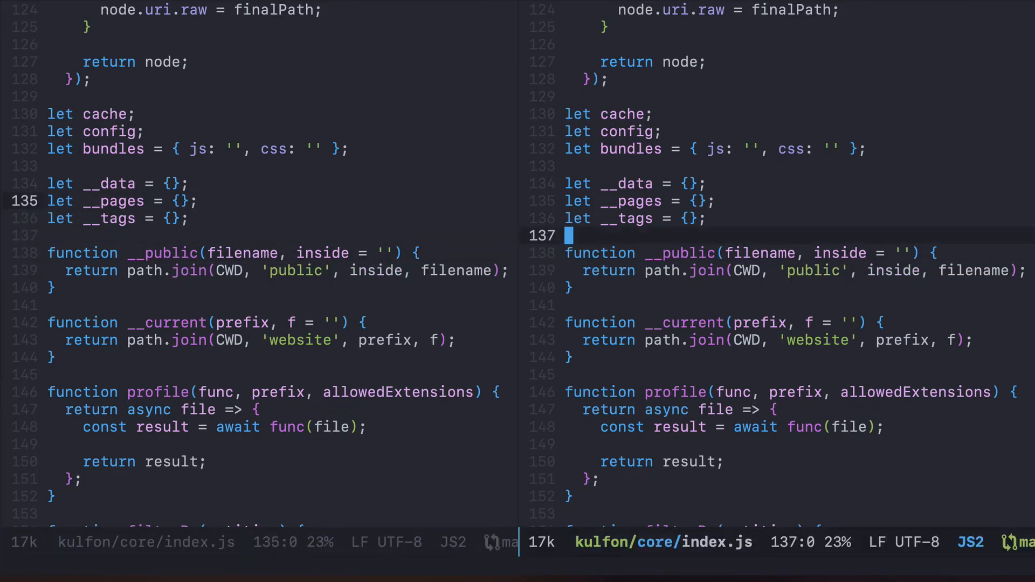
Switch the right pane to cli/add.js via the buffer list and split a further vertical pane
key(space)
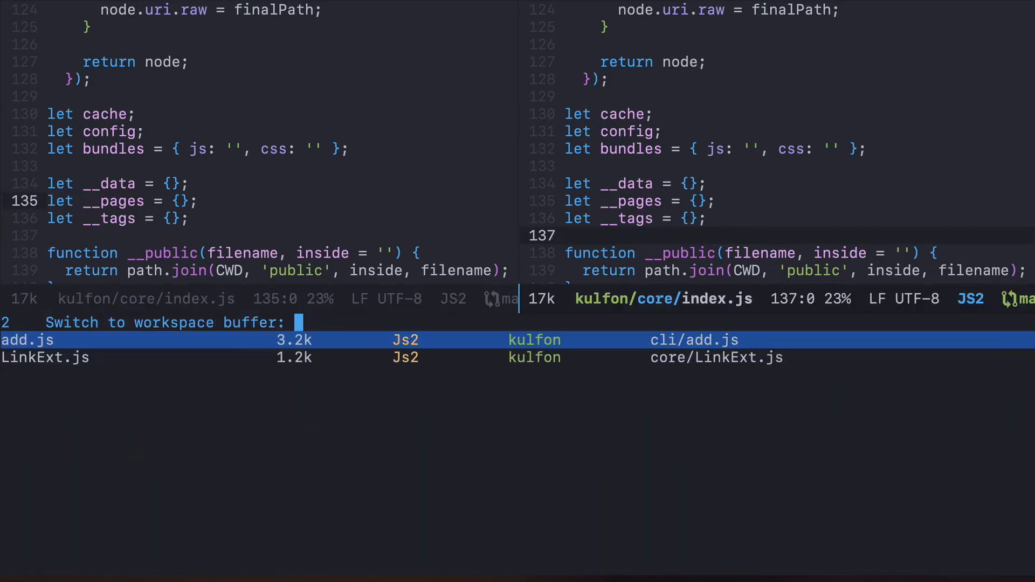
text(ad)
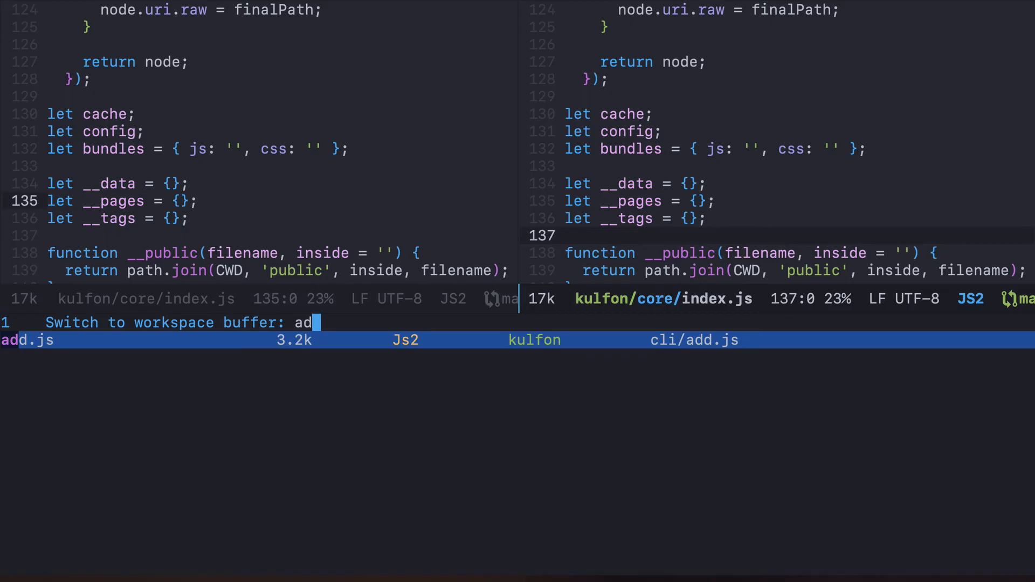
key(Return)
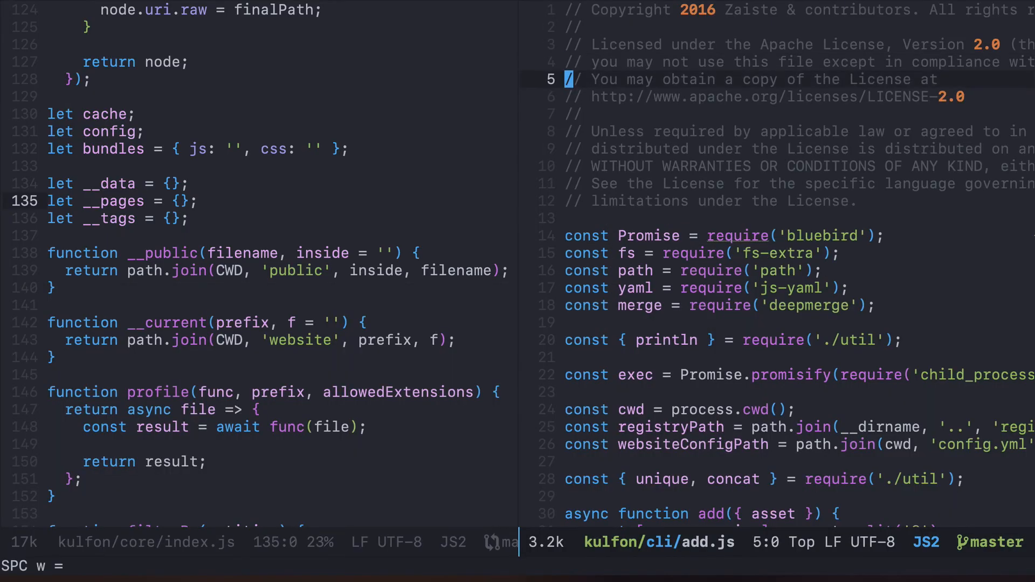
key(C-w v)
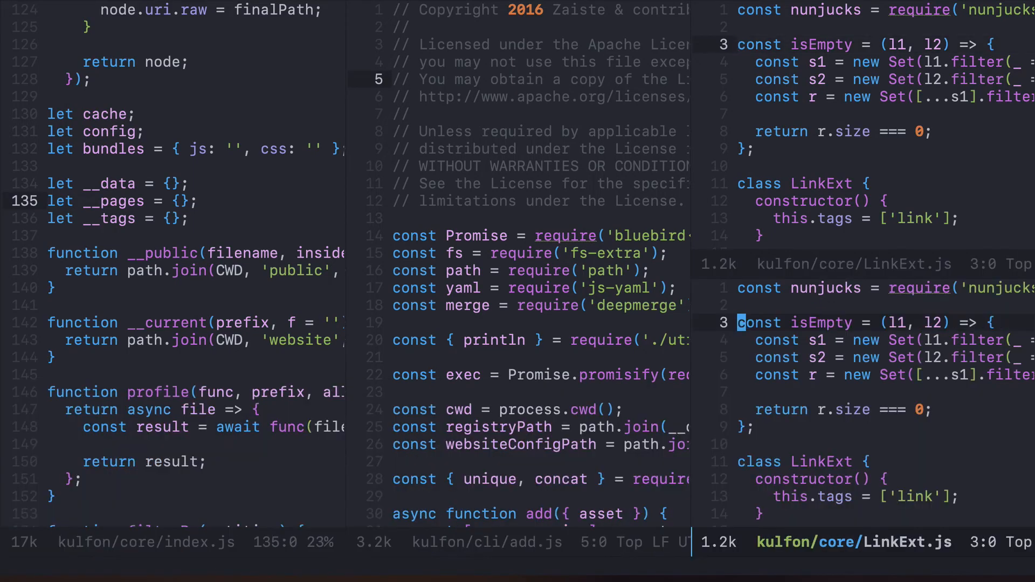
Create a new empty buffer in the lower-right pane and enter the text 'New Buffer'
key(SPC b n)
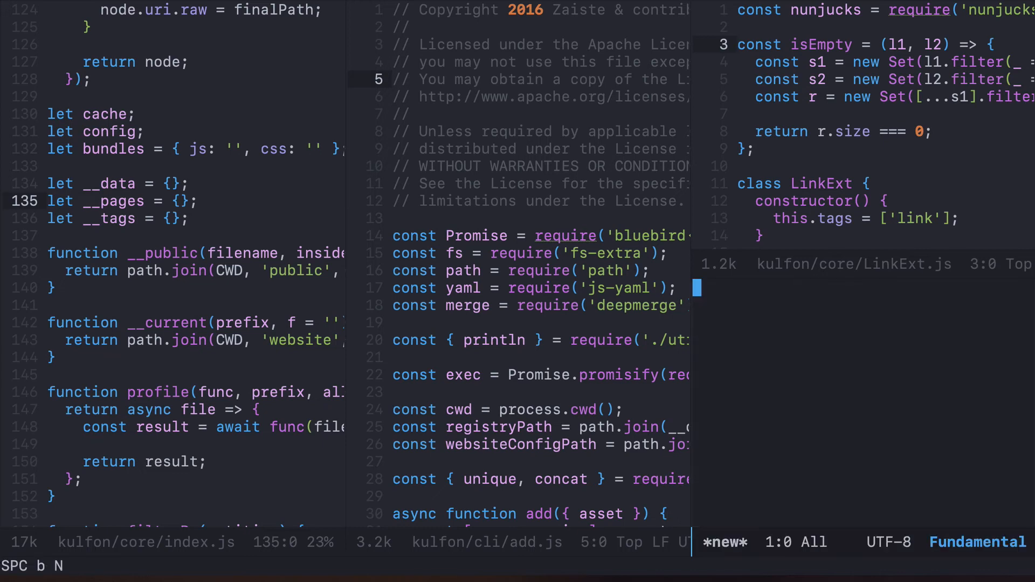
text(New Bu)
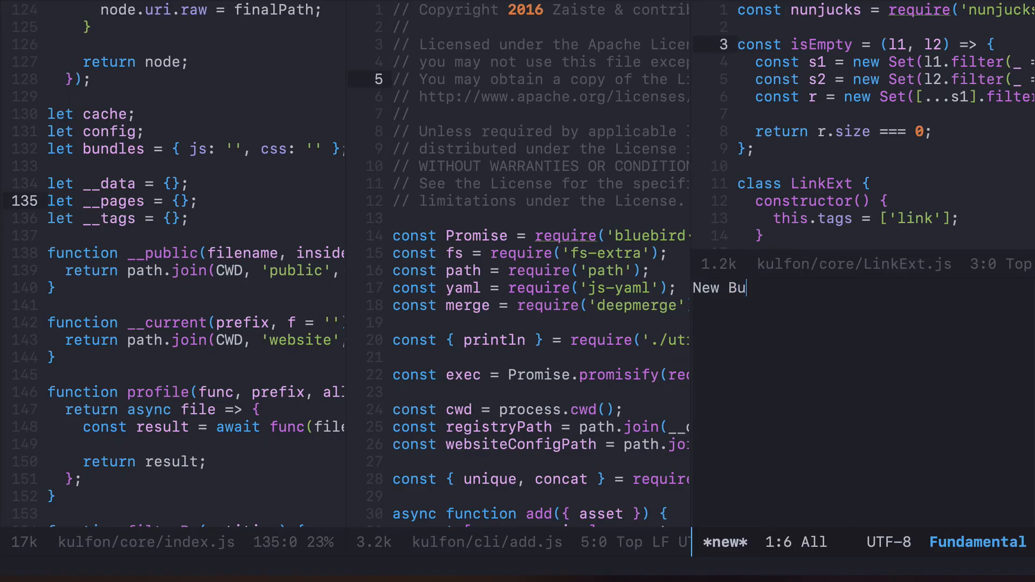
text(ffer)
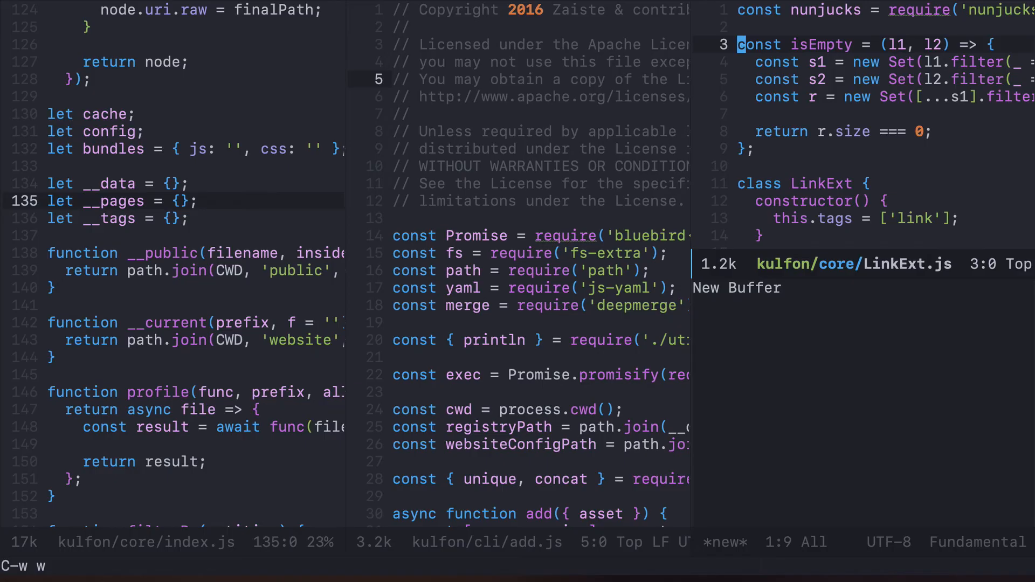
Cycle focus through the panes, then close the New Buffer pane so LinkExt.js fills the column
key(up)
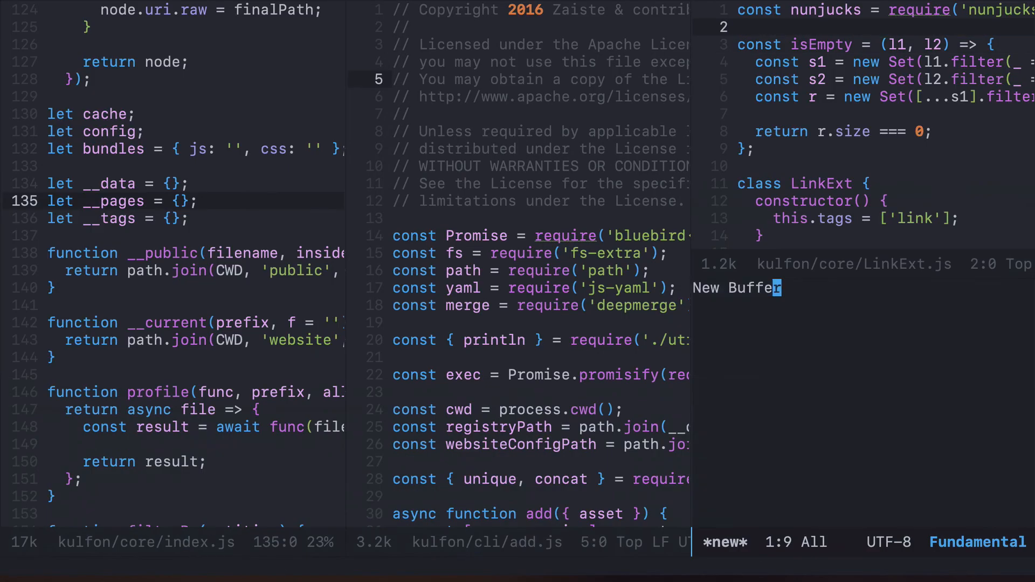
key(C-w)
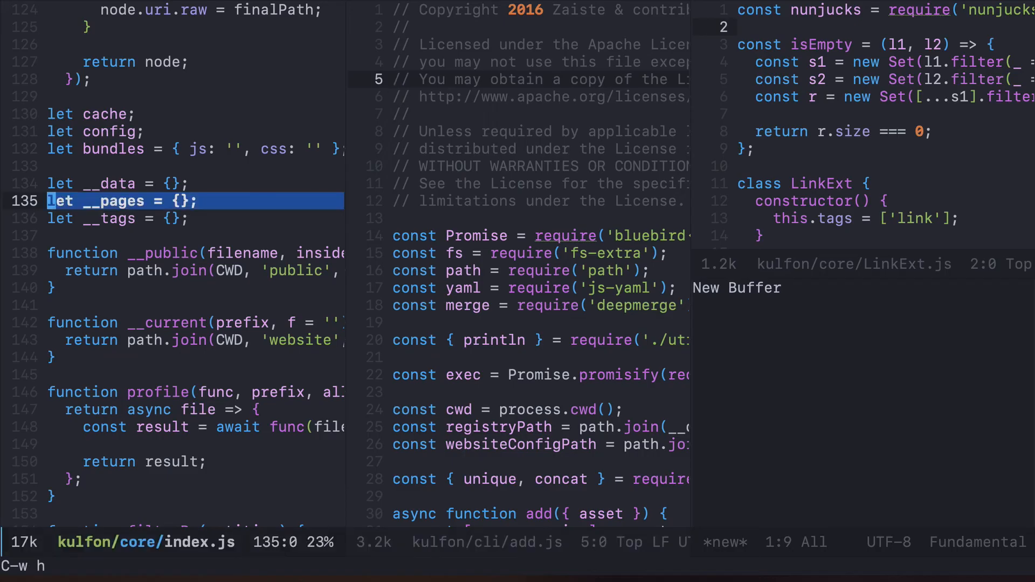
key(C-w)
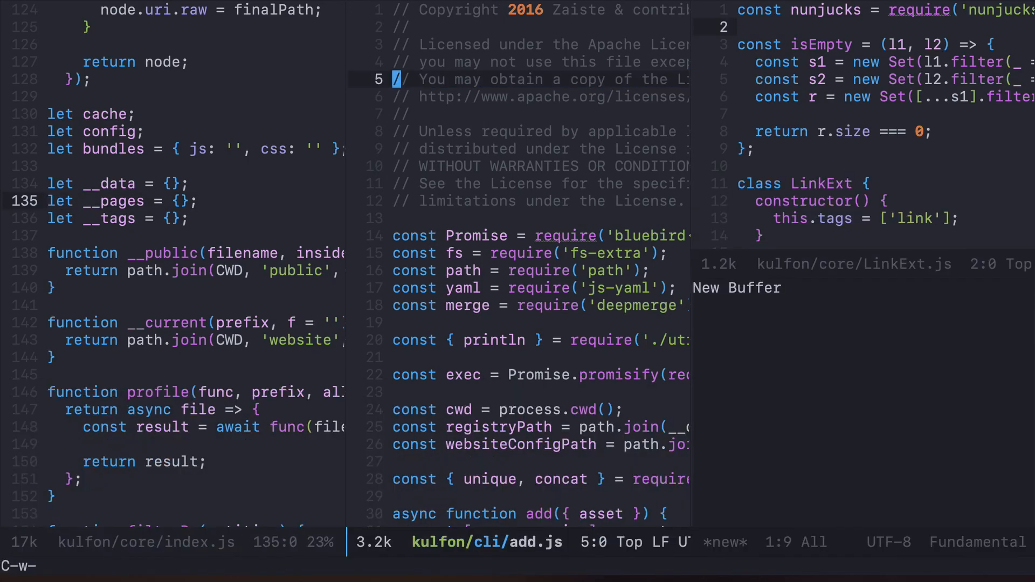
key(k)
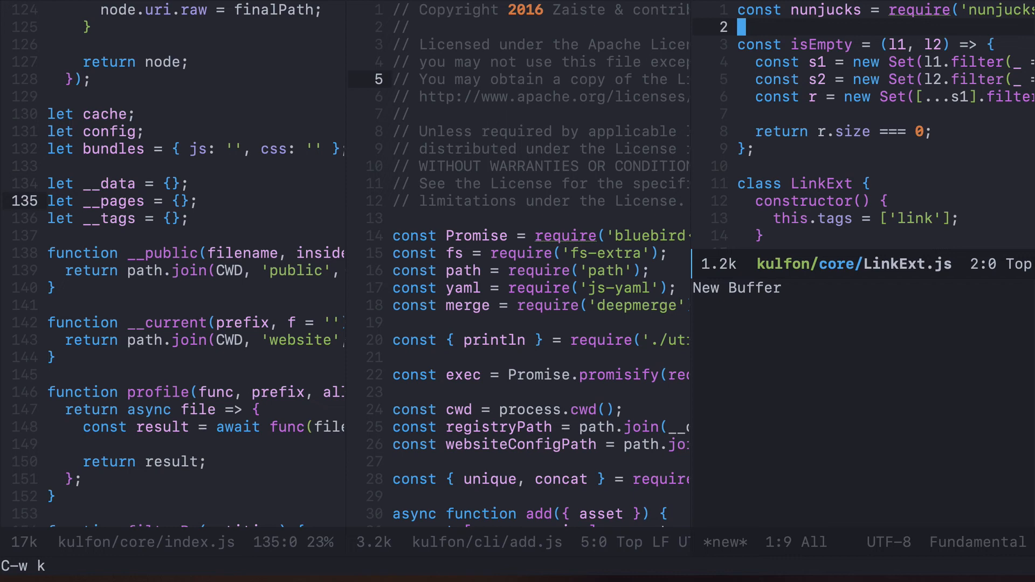
key(down)
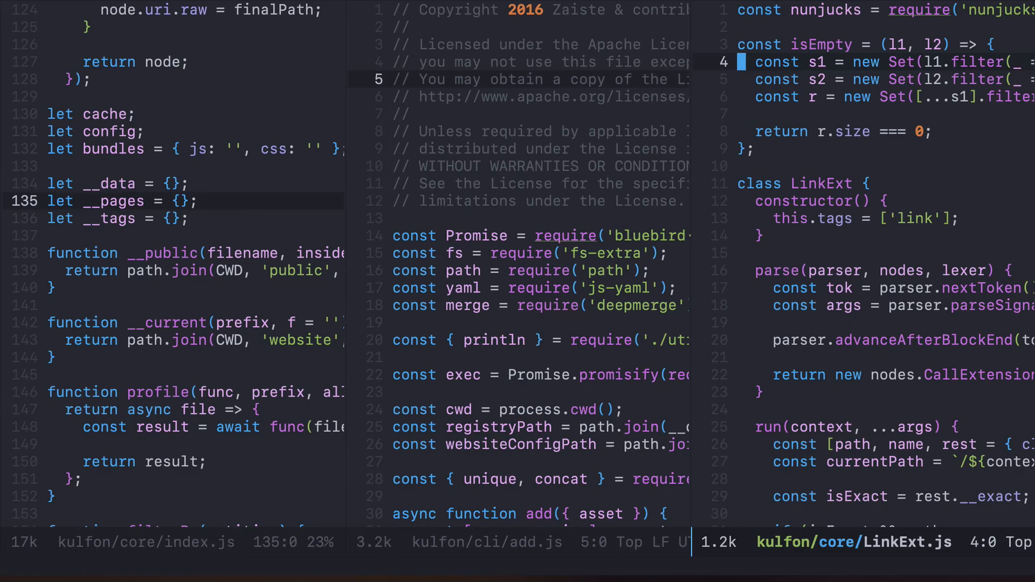
Close the LinkExt.js pane, leaving index.js and add.js side by side
key(ctrl+w)
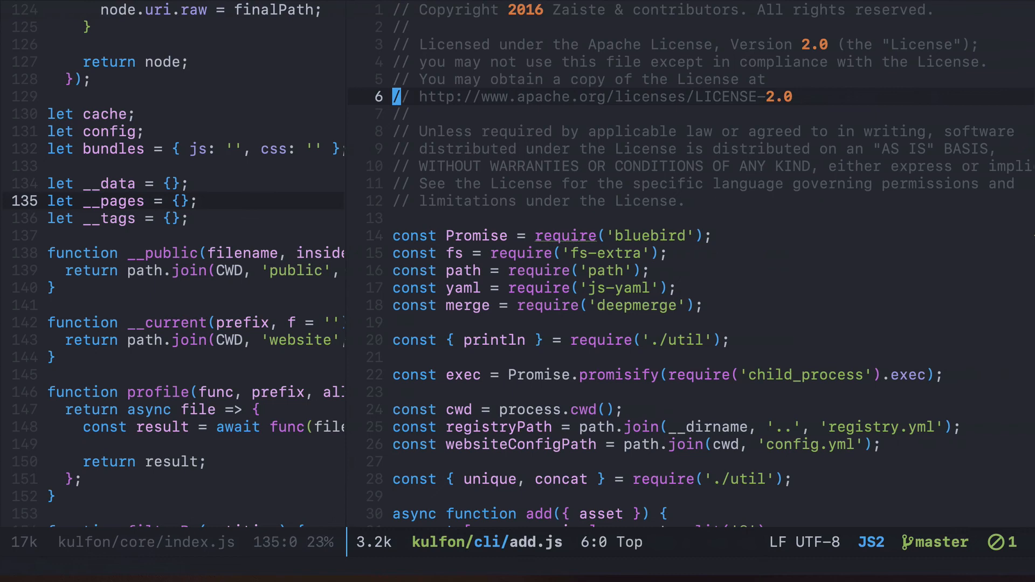
Widen the index.js pane so the two windows are more evenly sized
key(ctrl+w)
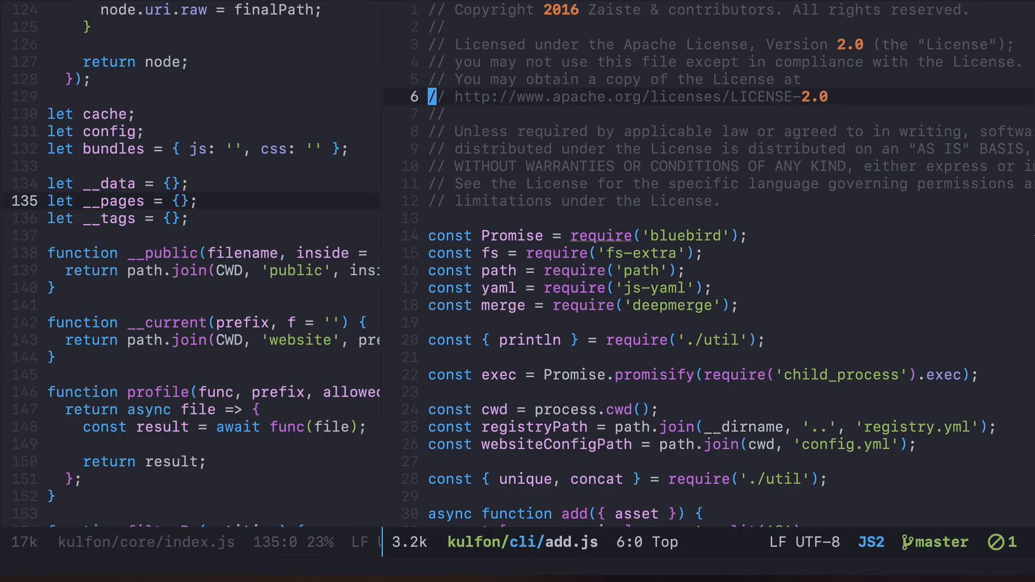
key(ctrl+w)
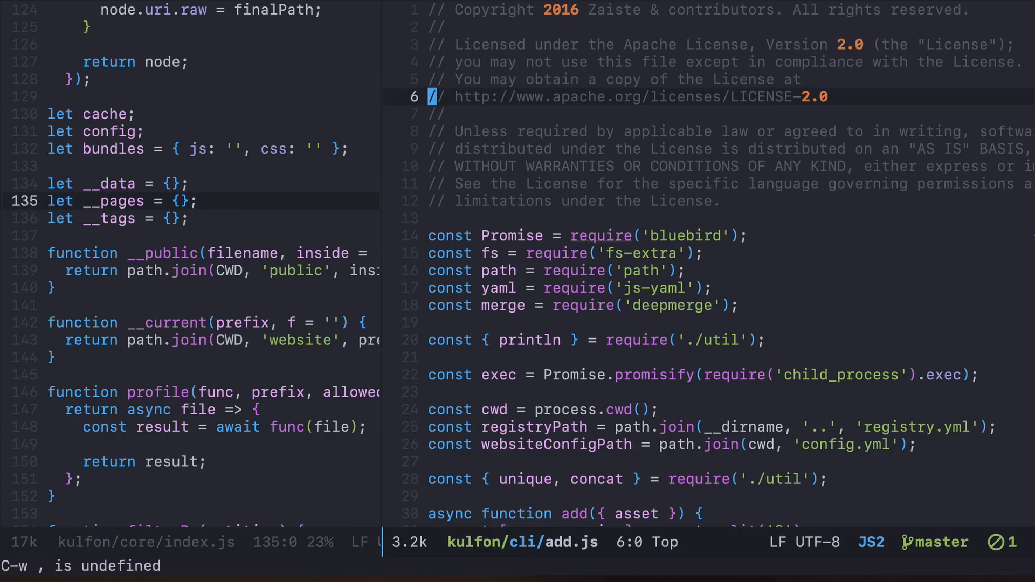